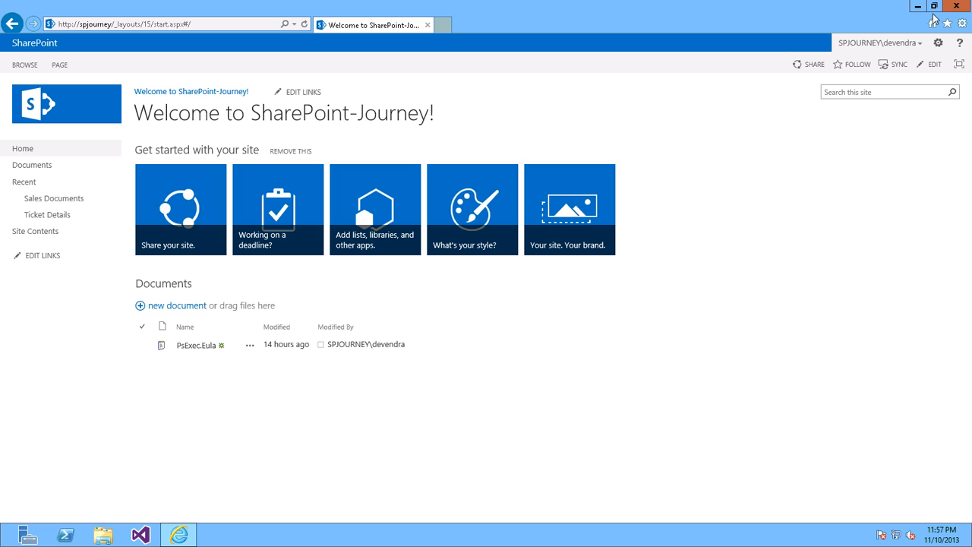
mouse_move(54, 198)
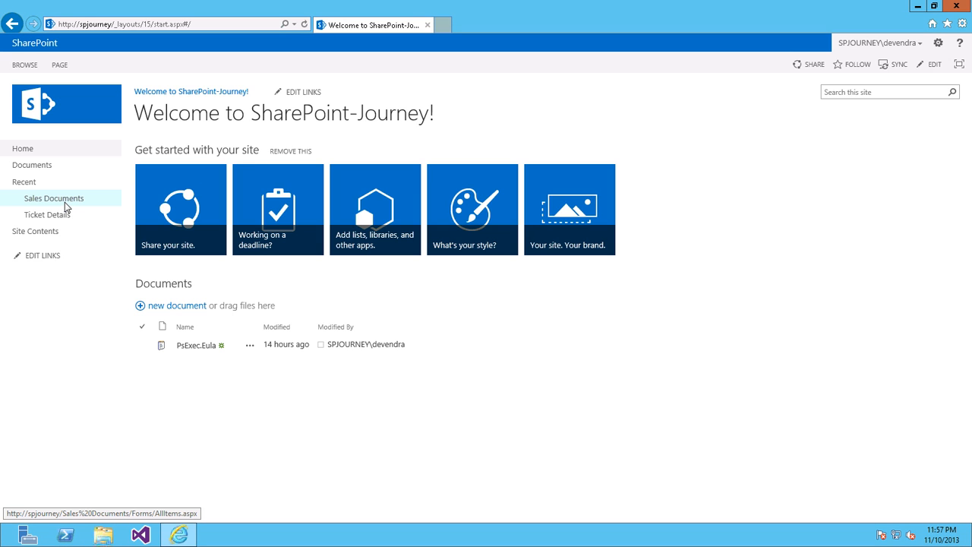
Open the Sales Documents library from the Recent section of Quick Launch
click(54, 198)
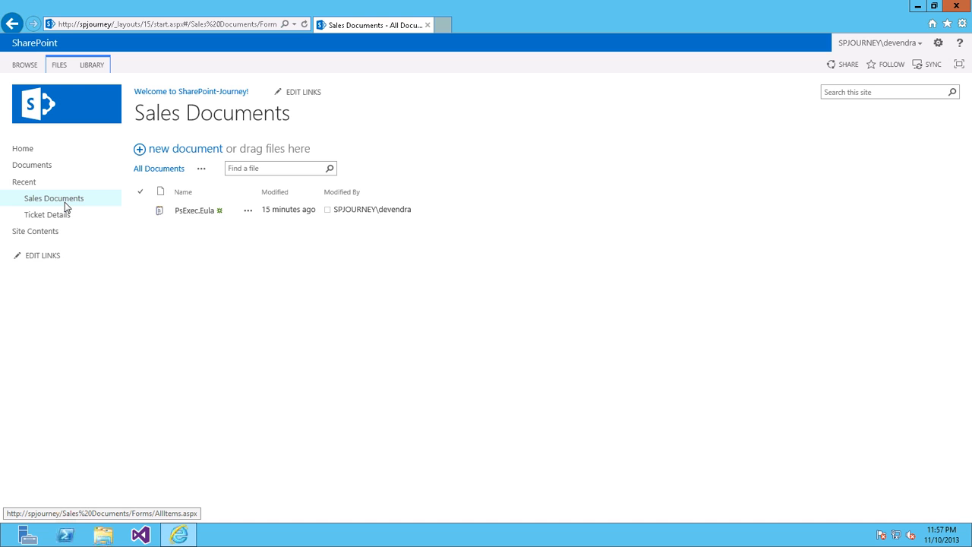
mouse_move(89, 79)
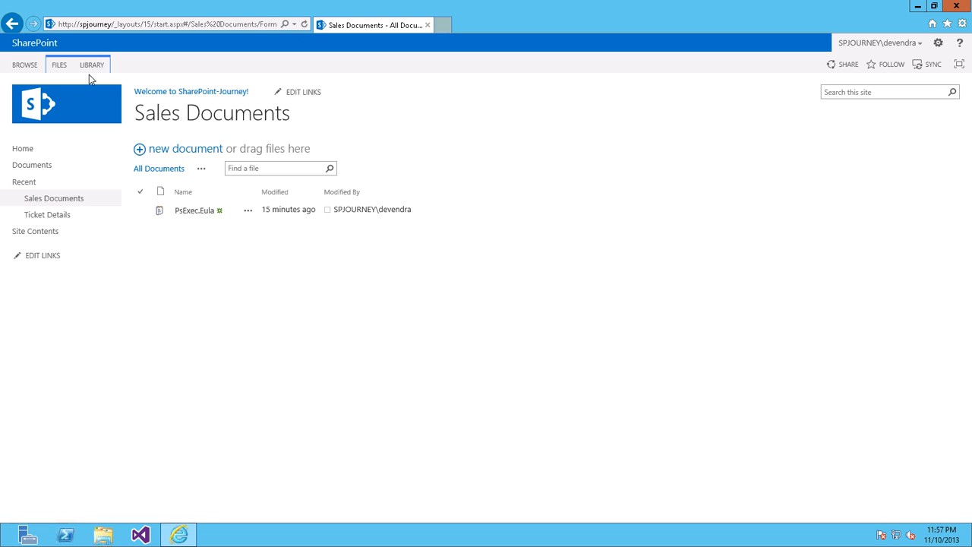
Open Library Settings for Sales Documents from the LIBRARY ribbon, then Advanced settings
click(91, 65)
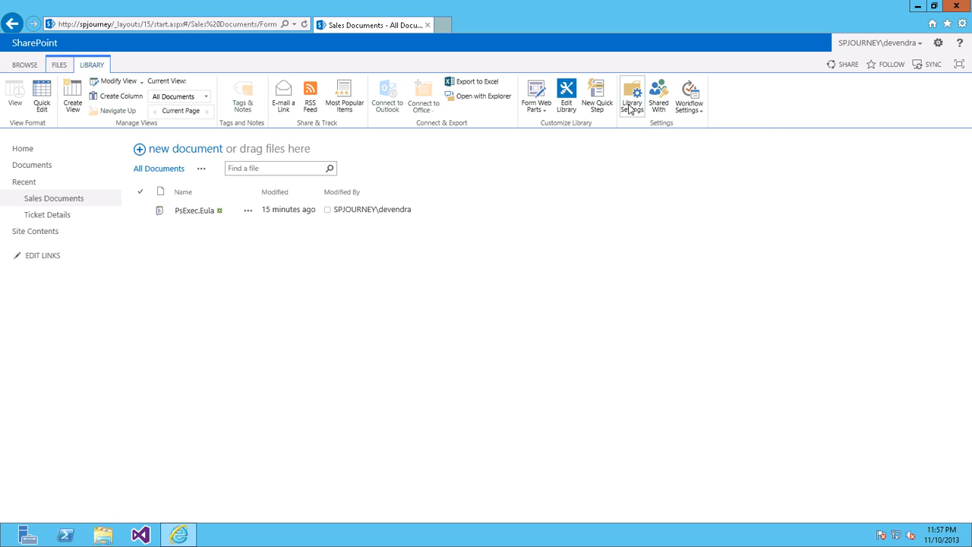
click(632, 97)
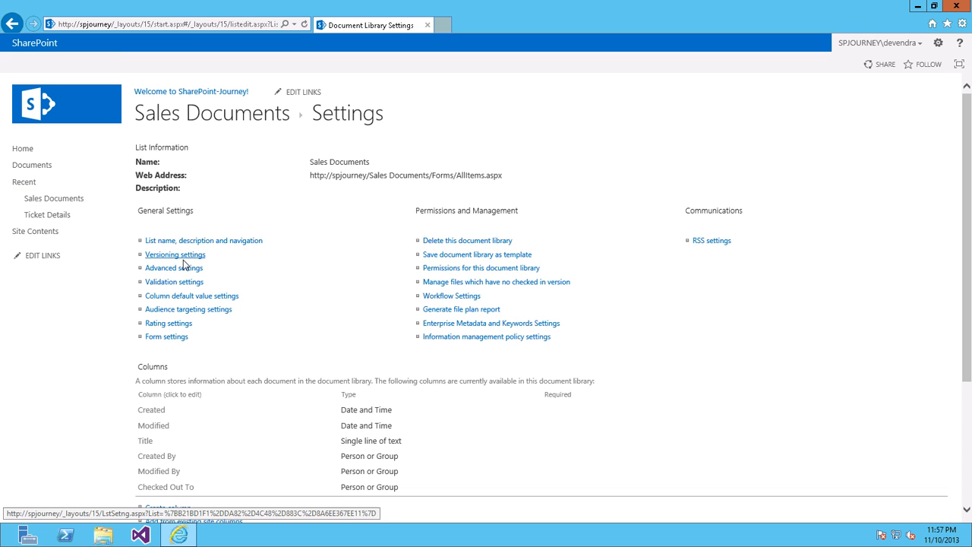
click(173, 267)
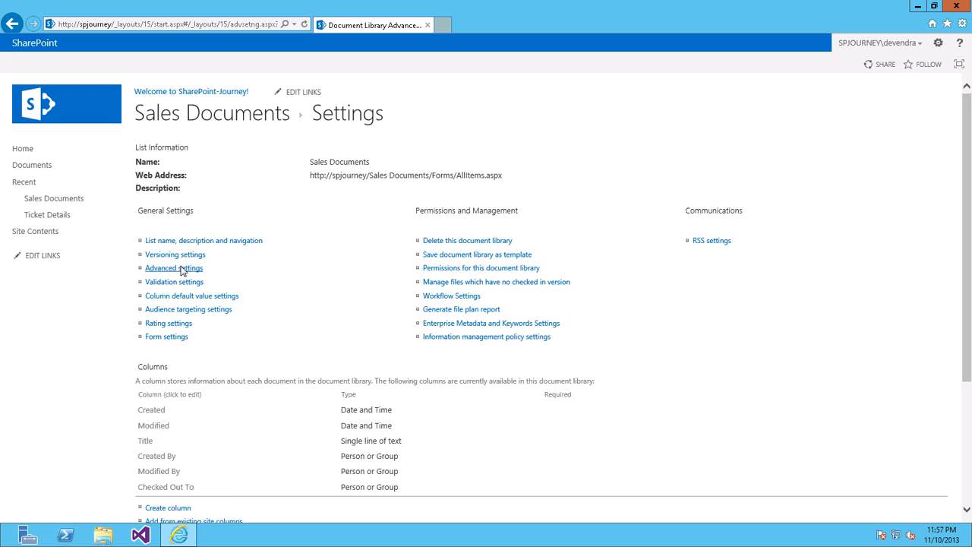
Set 'Allow management of content types' to Yes in the library's Advanced Settings
click(174, 267)
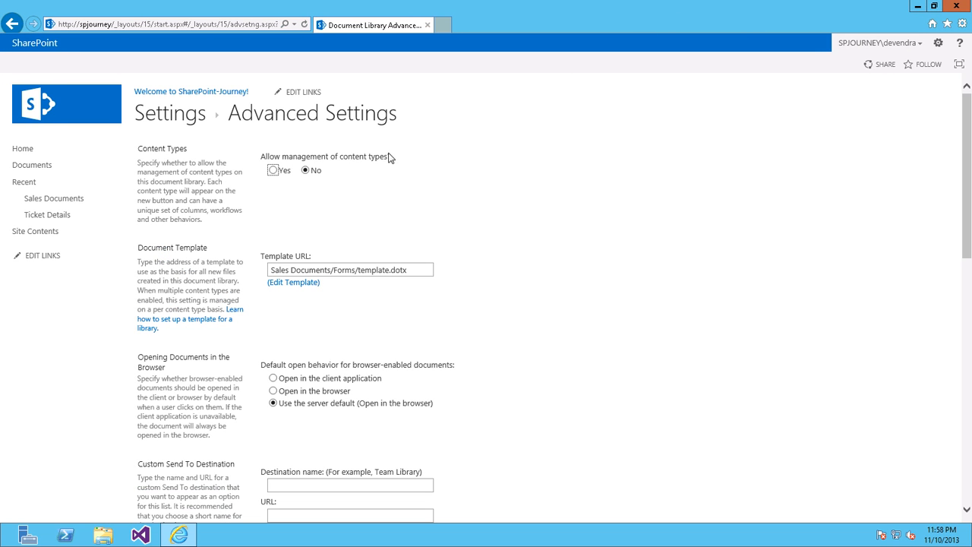
click(272, 169)
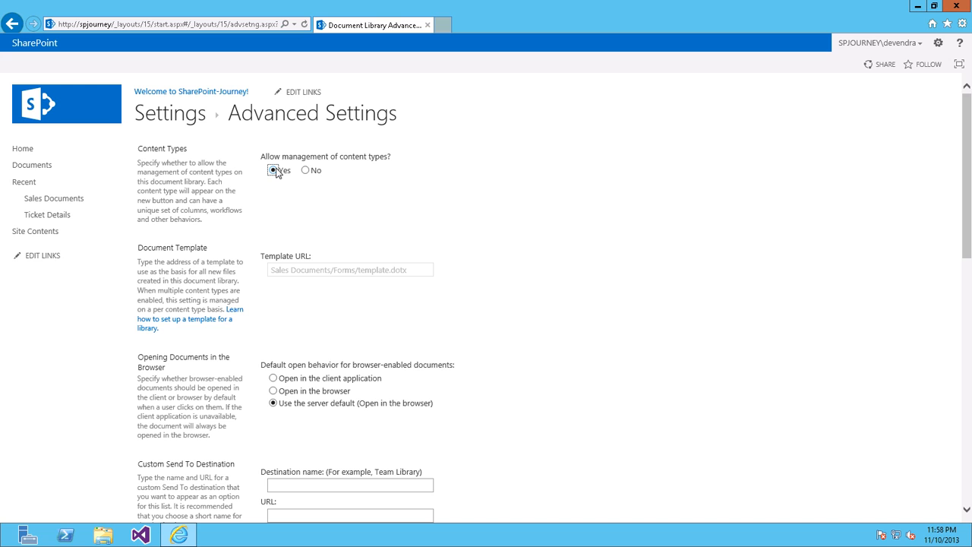
scroll(down, 3)
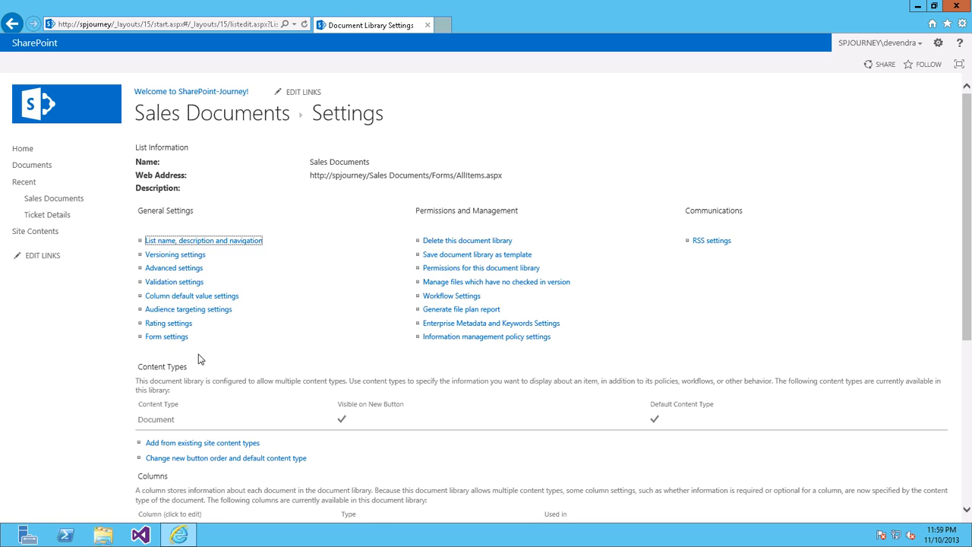
mouse_move(199, 373)
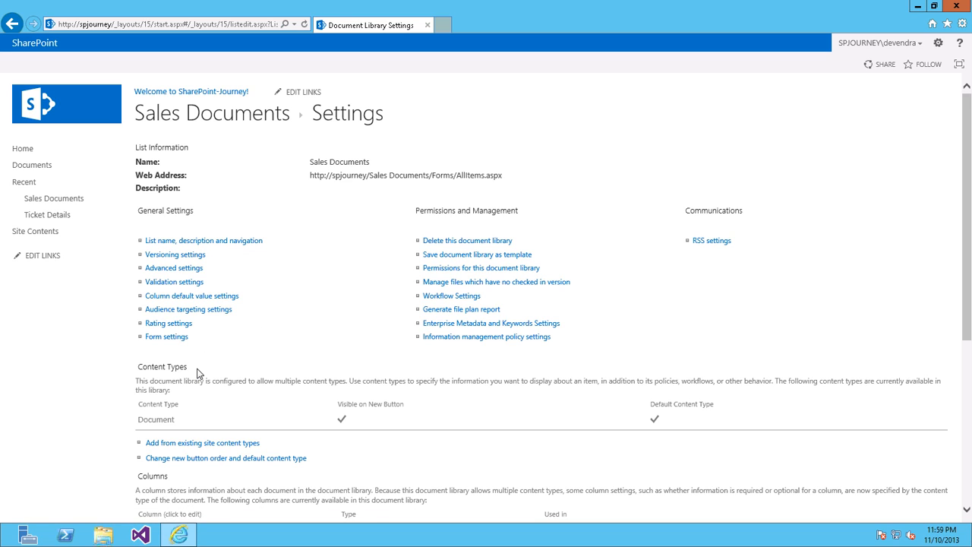
mouse_move(177, 428)
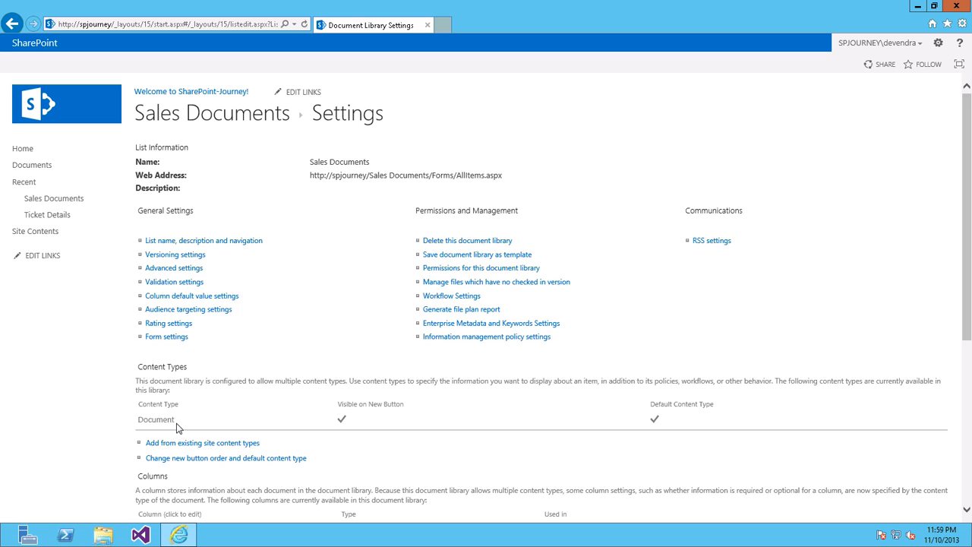
mouse_move(189, 443)
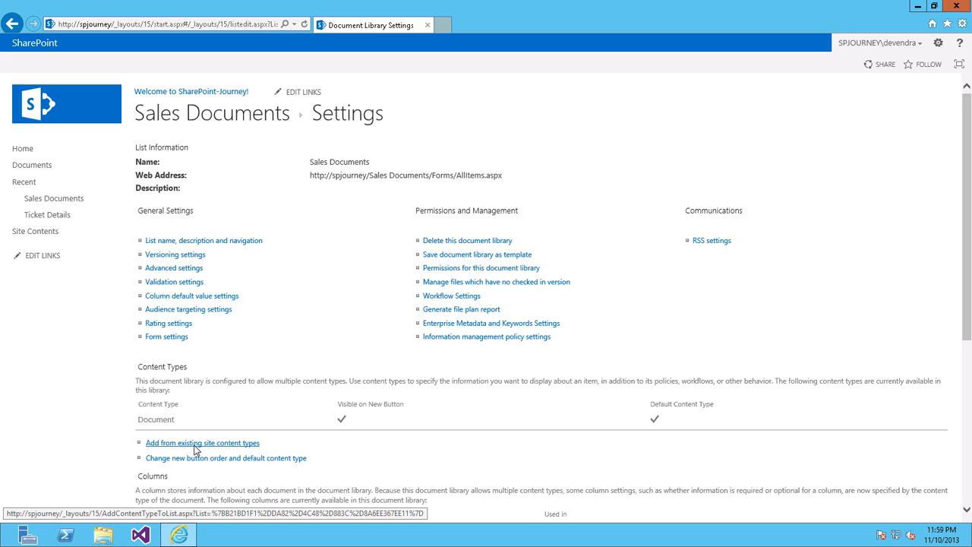
Choose 'Add from existing site content types' to list the available site content types
click(202, 443)
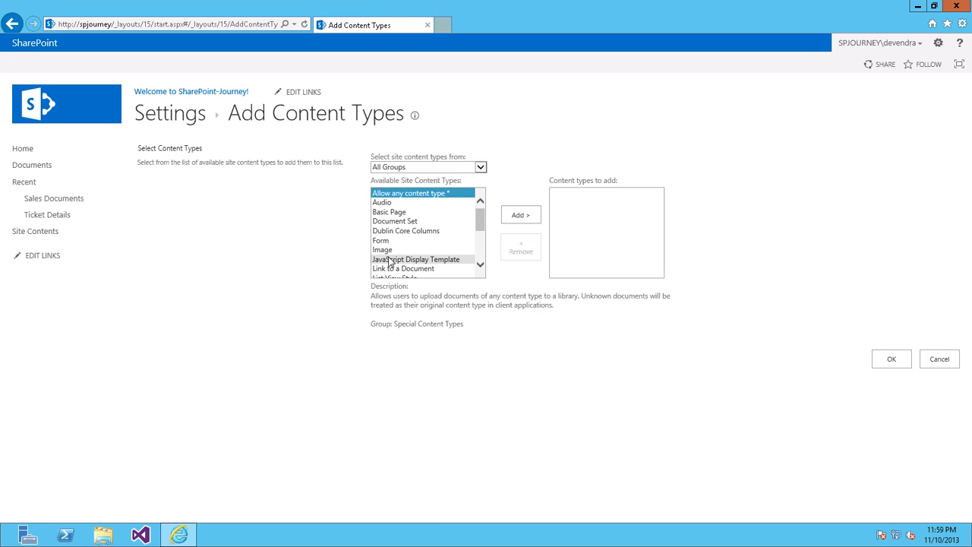
mouse_move(389, 259)
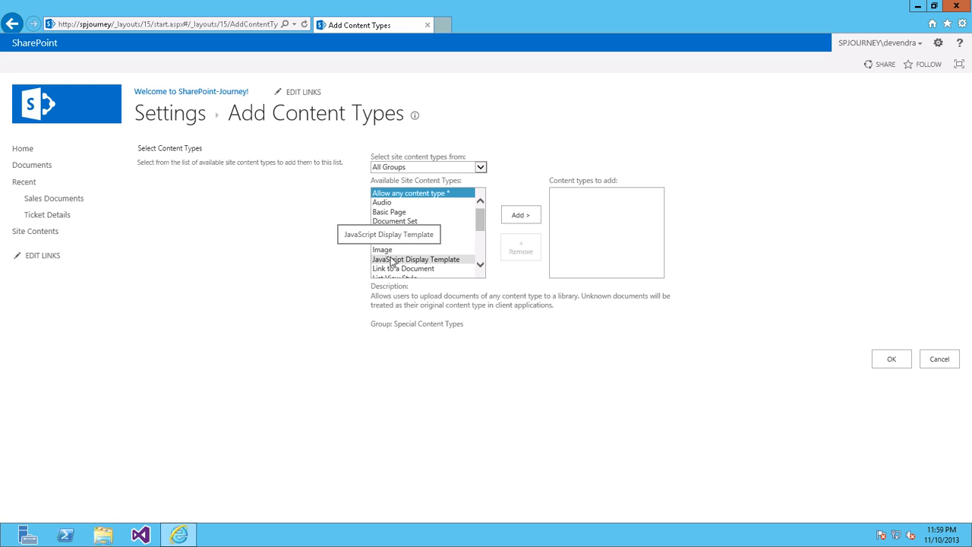
click(939, 358)
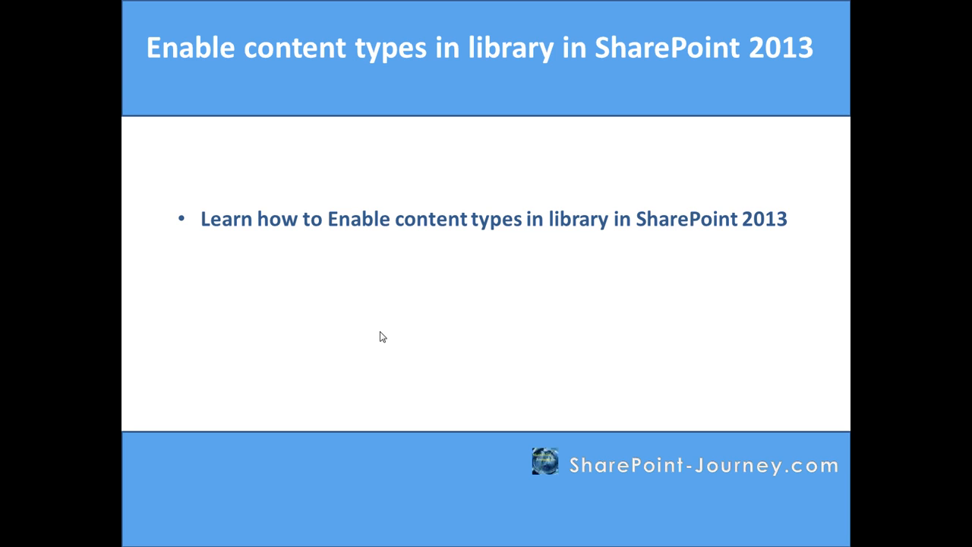
Advance the slideshow to the closing 'Thank you' slide
key(right)
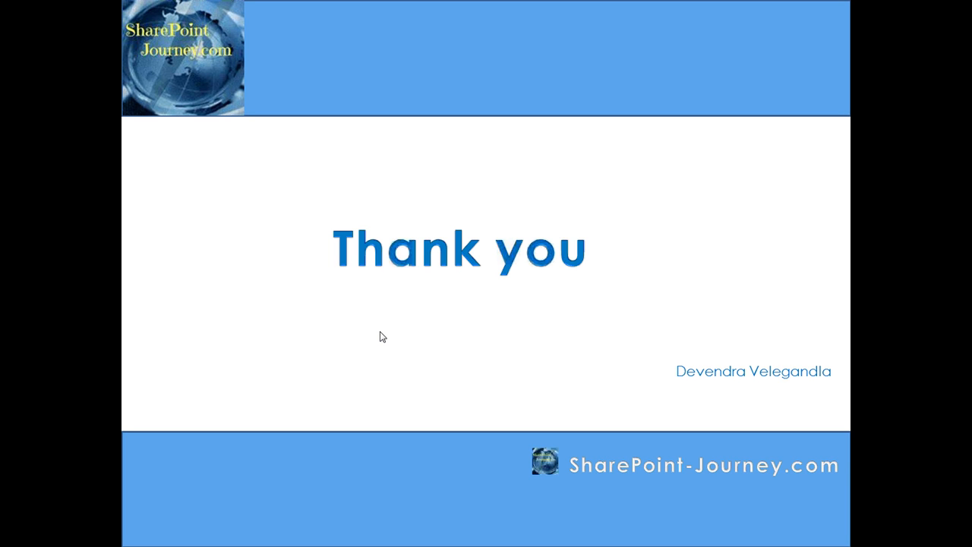